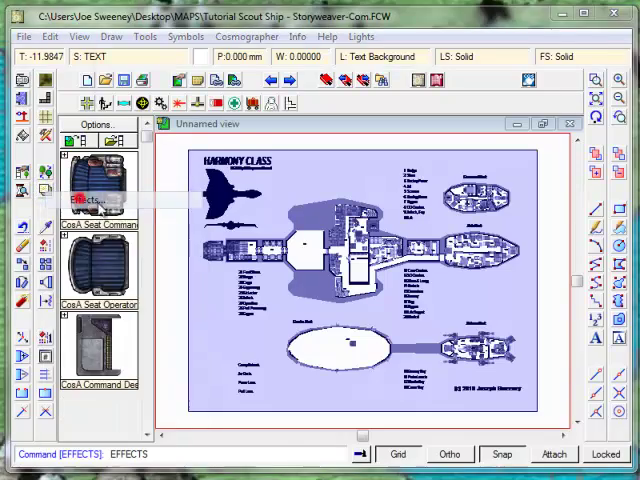
Open Drawing Sheets and Effects and browse the current Cos Deckplan JS Color effect styles.
left_click(91, 200)
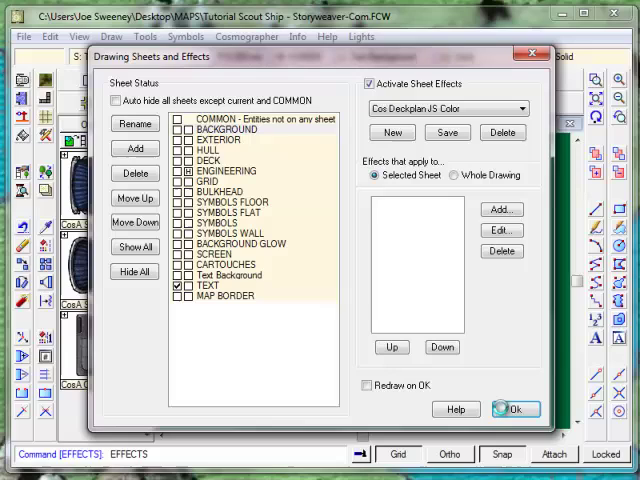
left_click(516, 409)
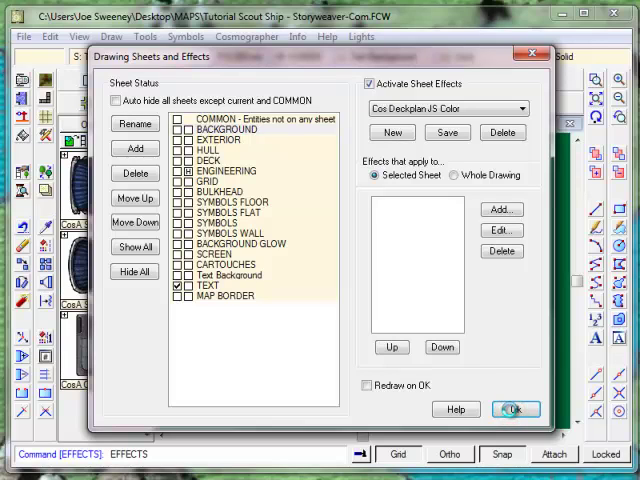
left_click(515, 412)
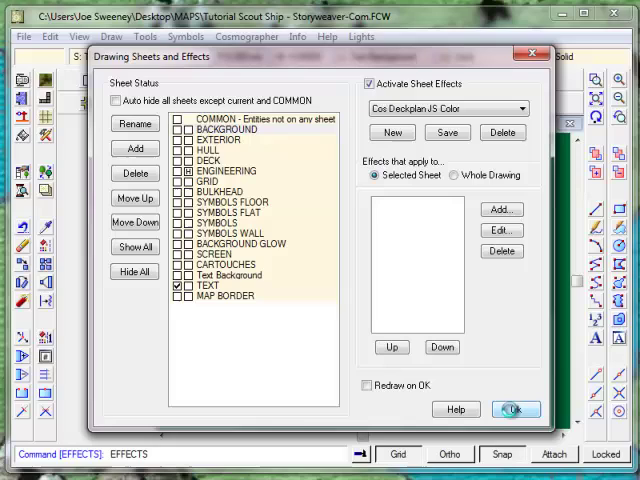
left_click(513, 409)
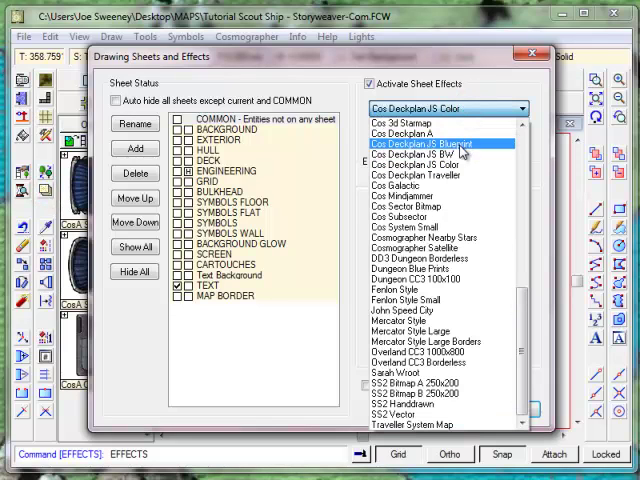
Apply the Cos Deckplan JS BW style collection, then switch to Cos Deckplan JS Blueprint.
left_click(430, 154)
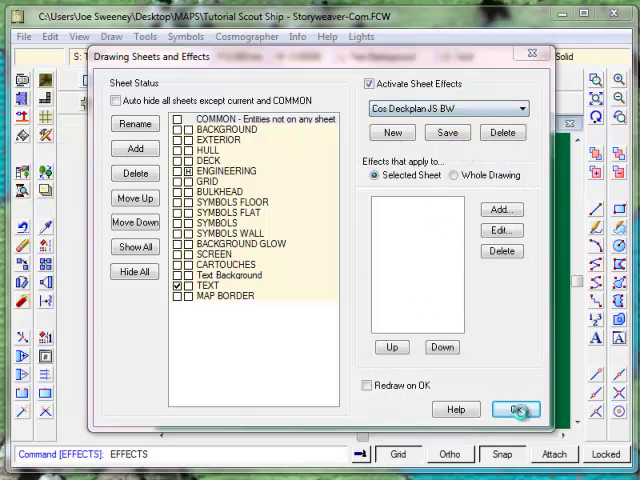
left_click(516, 409)
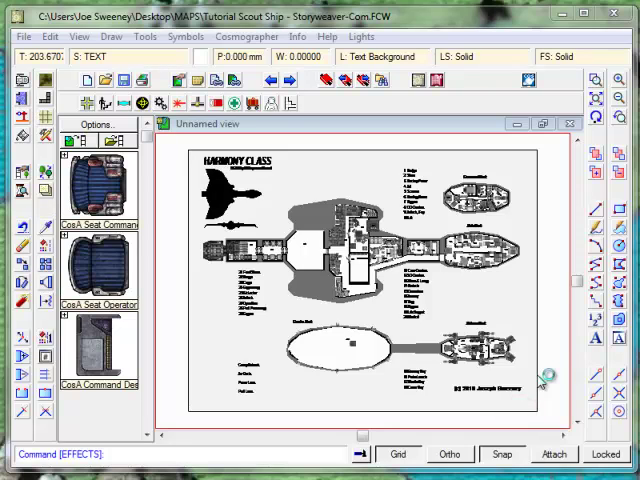
mouse_move(543, 378)
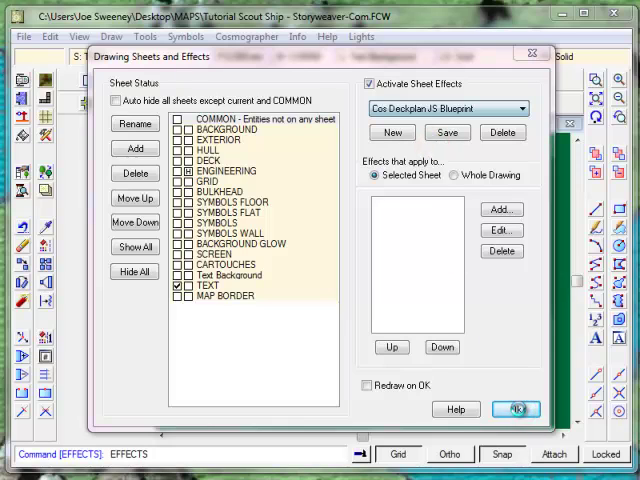
left_click(516, 409)
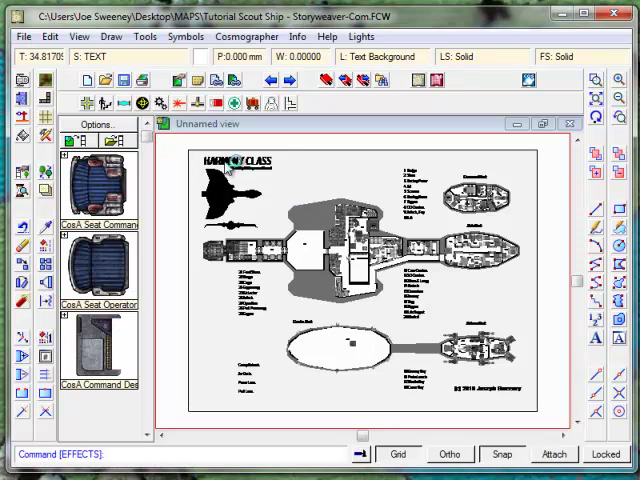
Close the Harmony Class drawing, open Scout Ship Alpha and apply Cos Deckplan JS BW, saving settings.
left_click(23, 36)
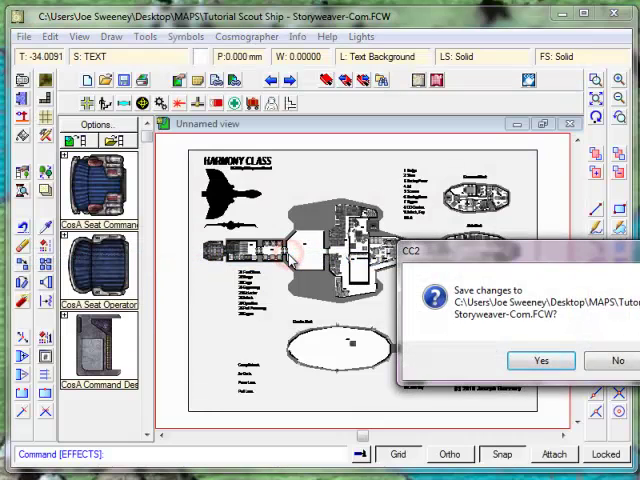
left_click(541, 360)
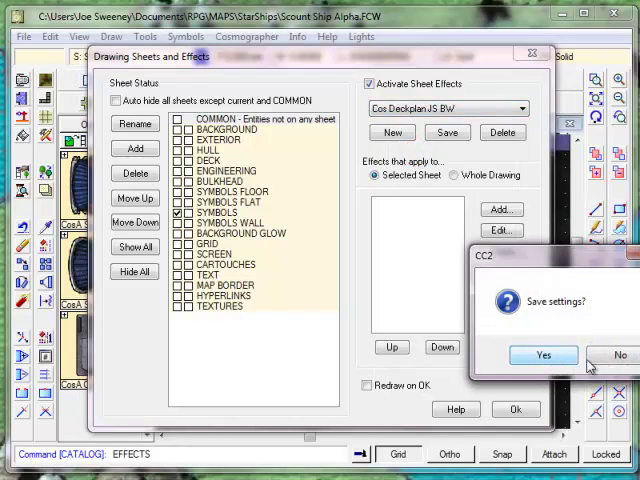
left_click(543, 355)
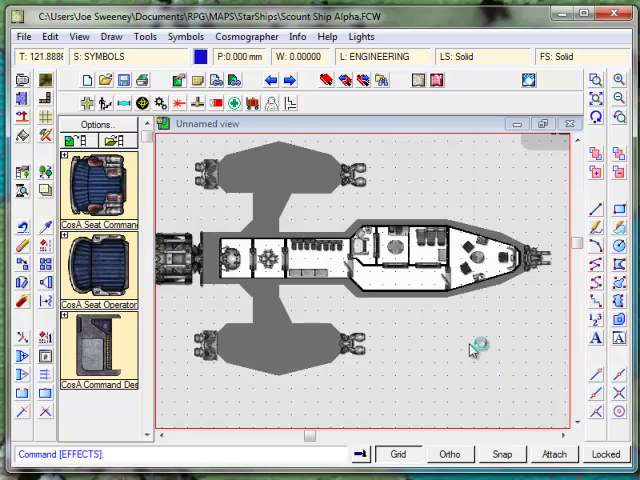
mouse_move(205, 235)
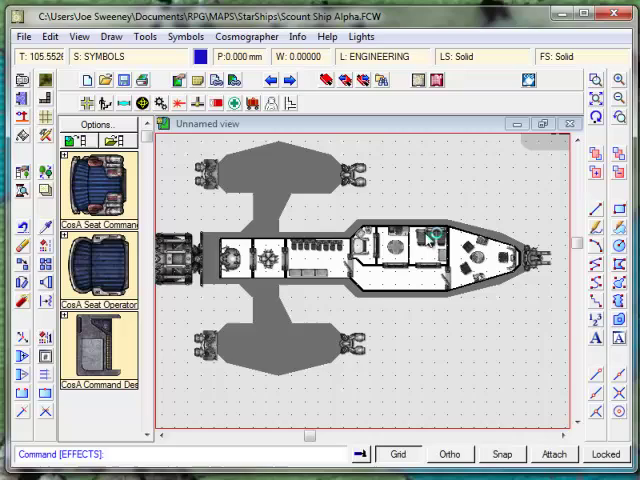
mouse_move(315, 363)
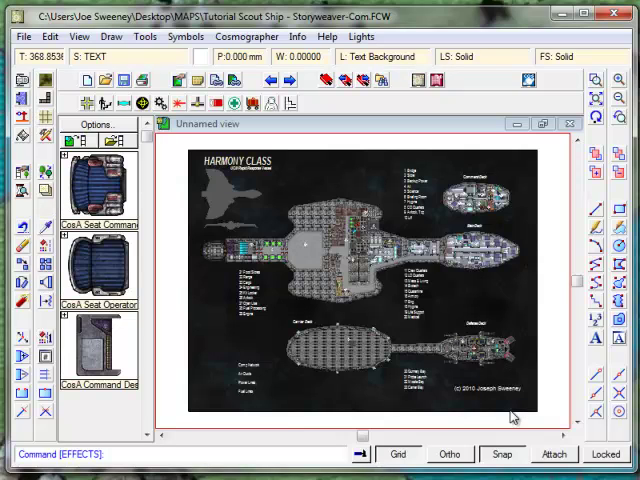
mouse_move(520, 410)
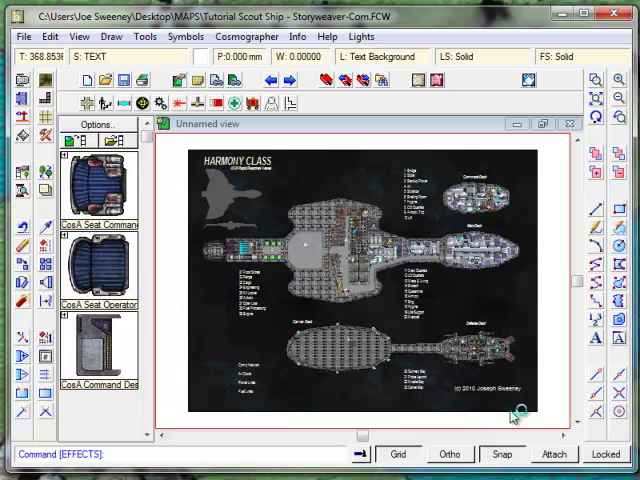
mouse_move(512, 418)
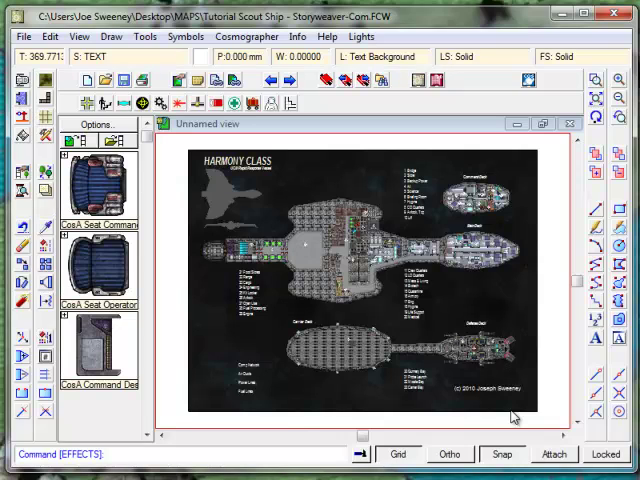
mouse_move(568, 437)
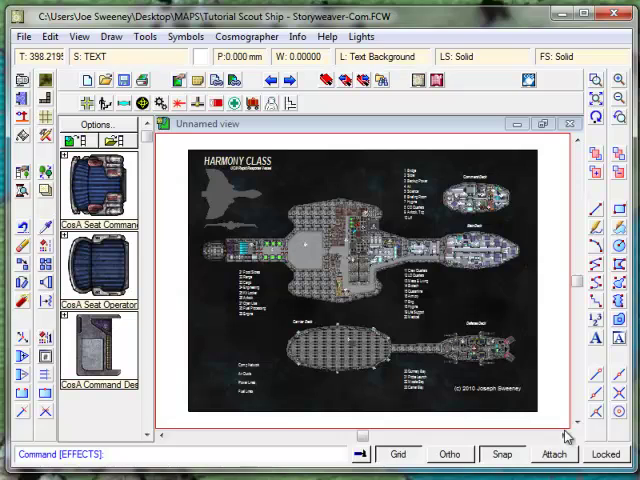